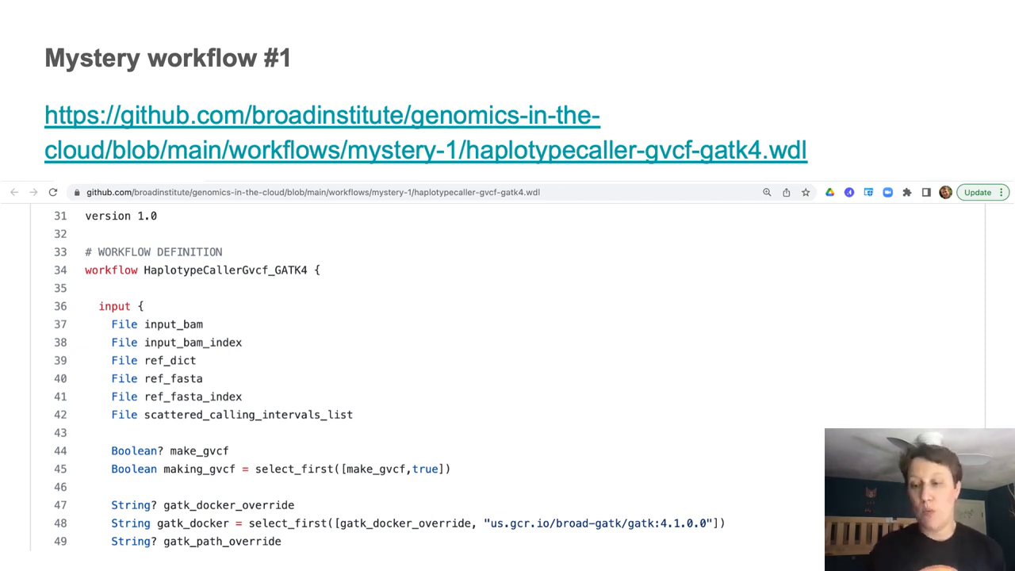
Step: Advance to the Bonus mystery workflow slide, then on to the reader-exercise call graph slide
key(right)
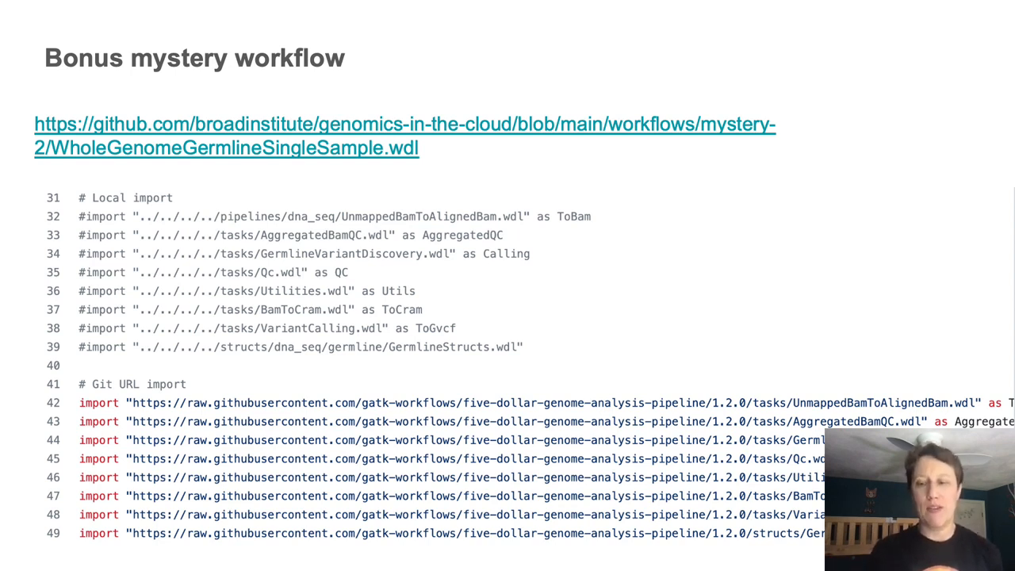
key(Right)
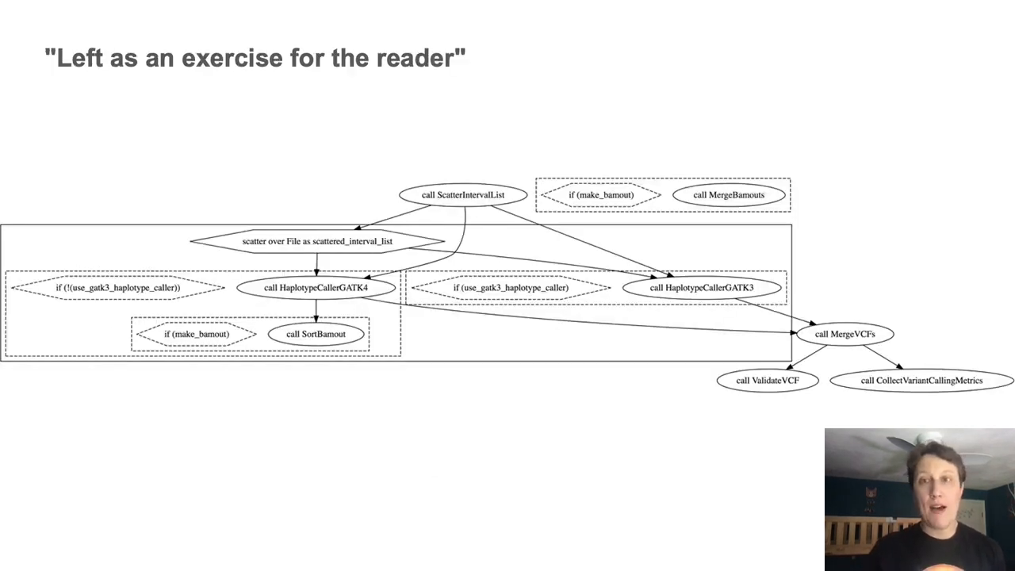
Step: Advance to the closing Takeaways slide showing the HaplotypeCaller scatter call graph
key(right)
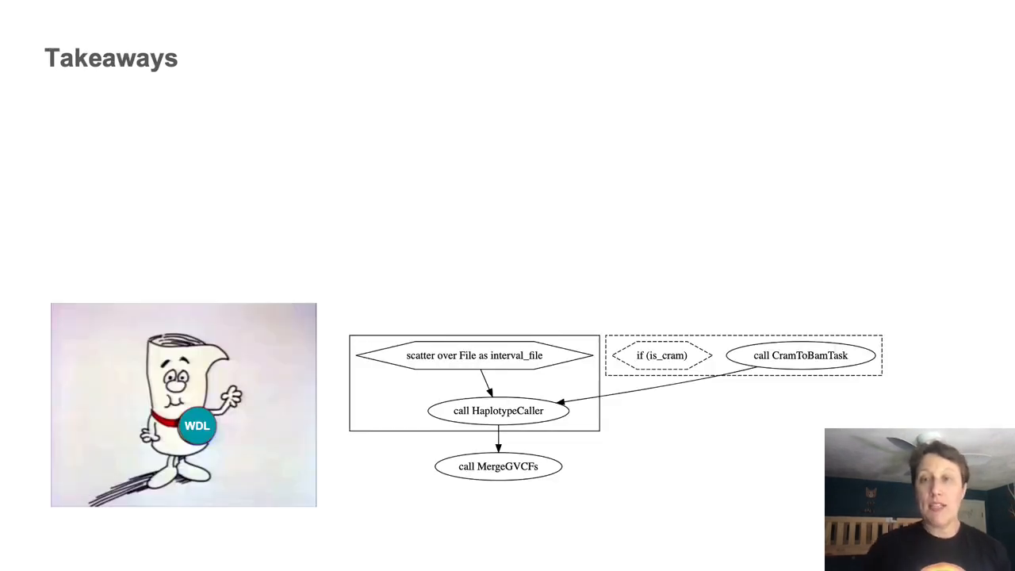